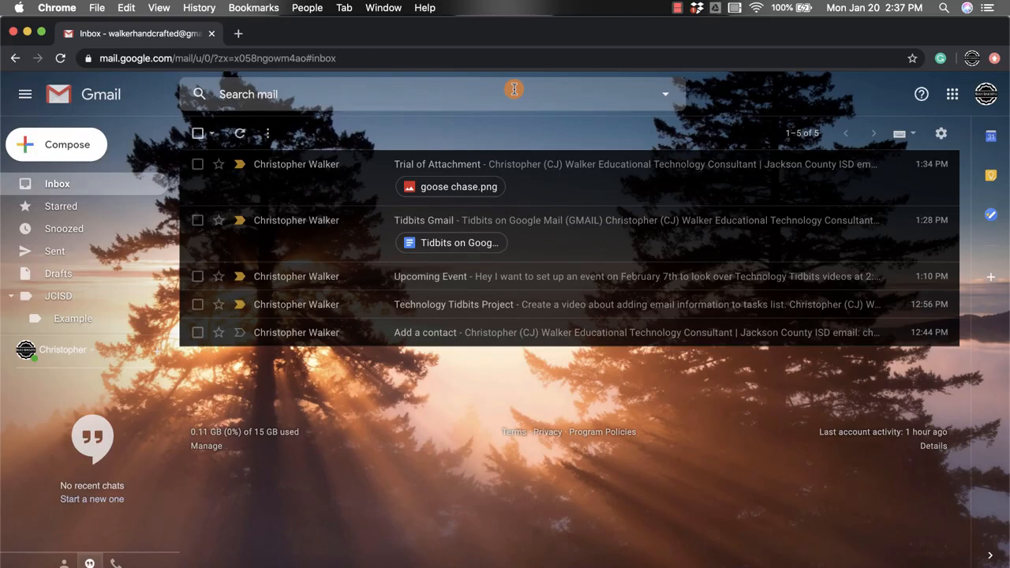
Open Gmail's quick settings menu with the gear icon at the top right.
click(802, 132)
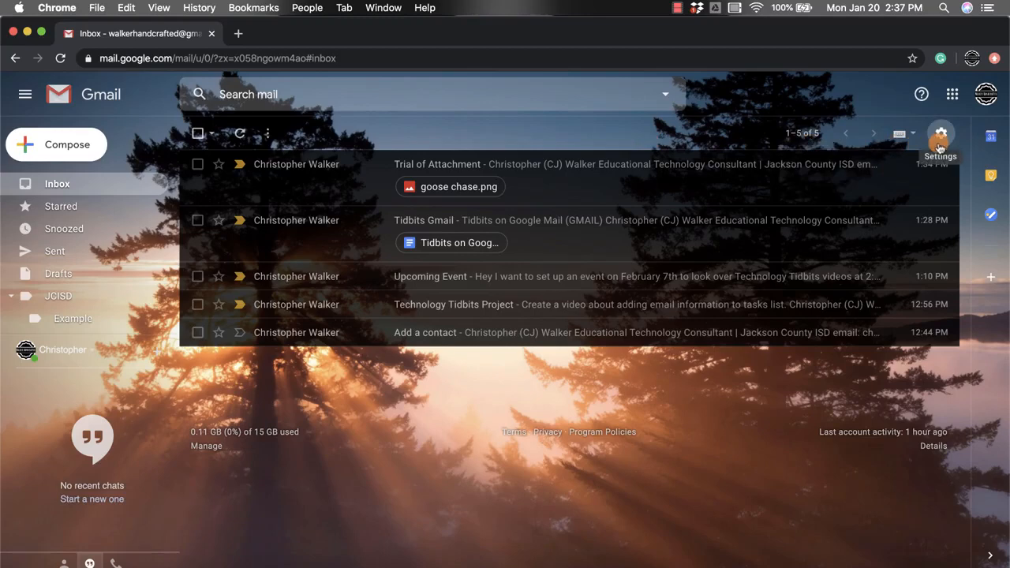
click(939, 133)
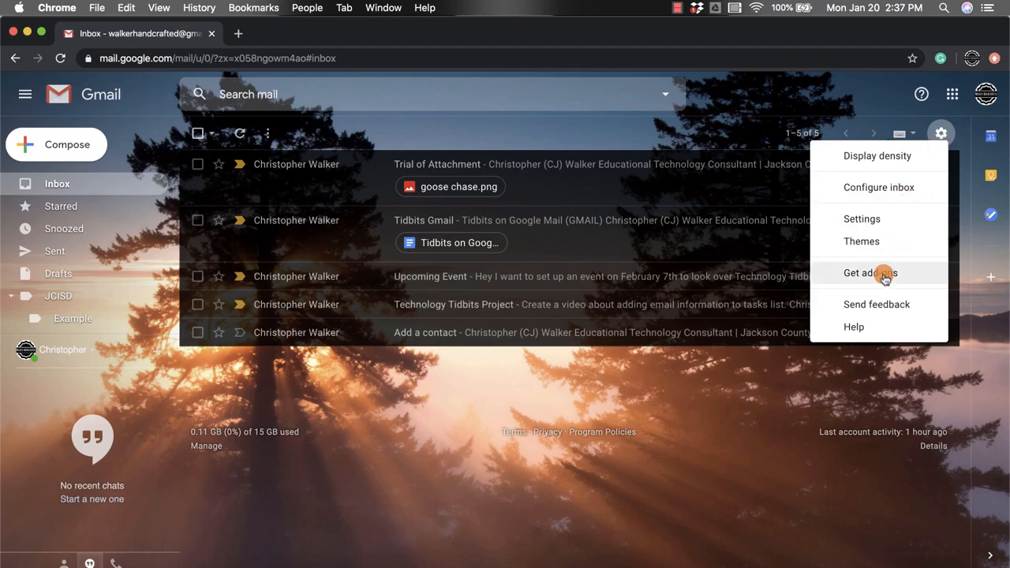
Open Get add-ons and scroll the G Suite Marketplace list past Zoom, Trello and Slack.
click(870, 272)
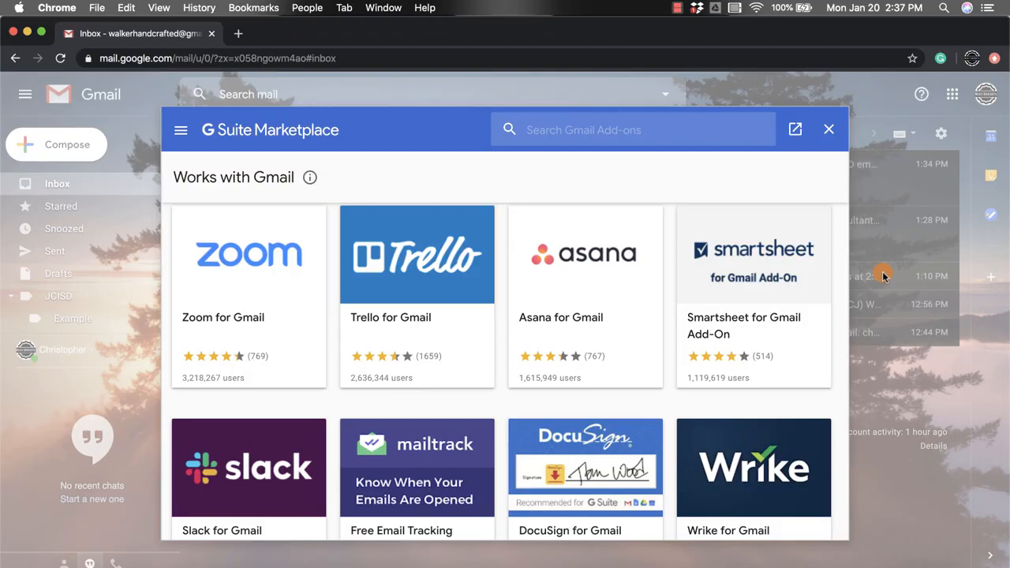
scroll(down, 3)
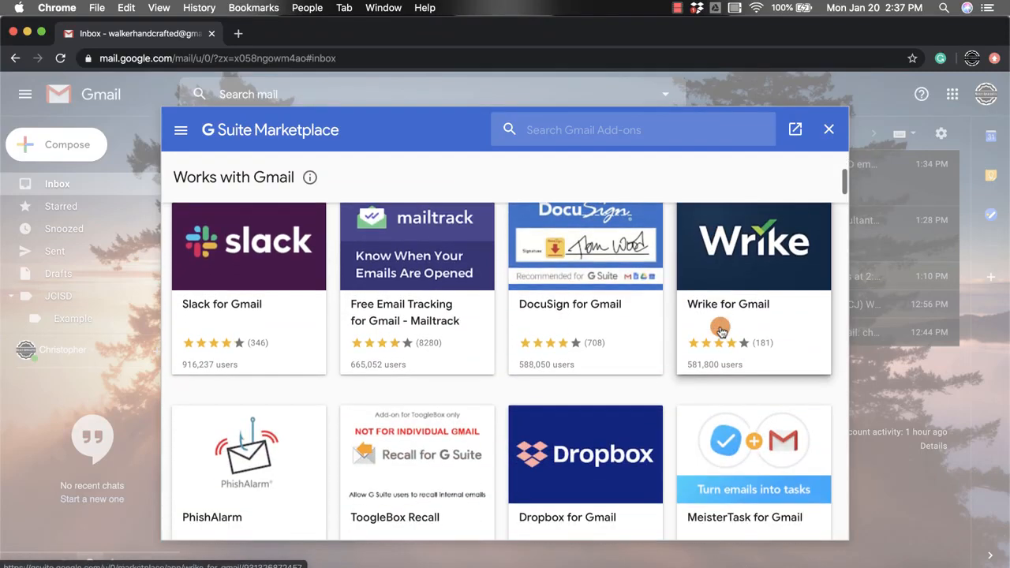
scroll(down, 3)
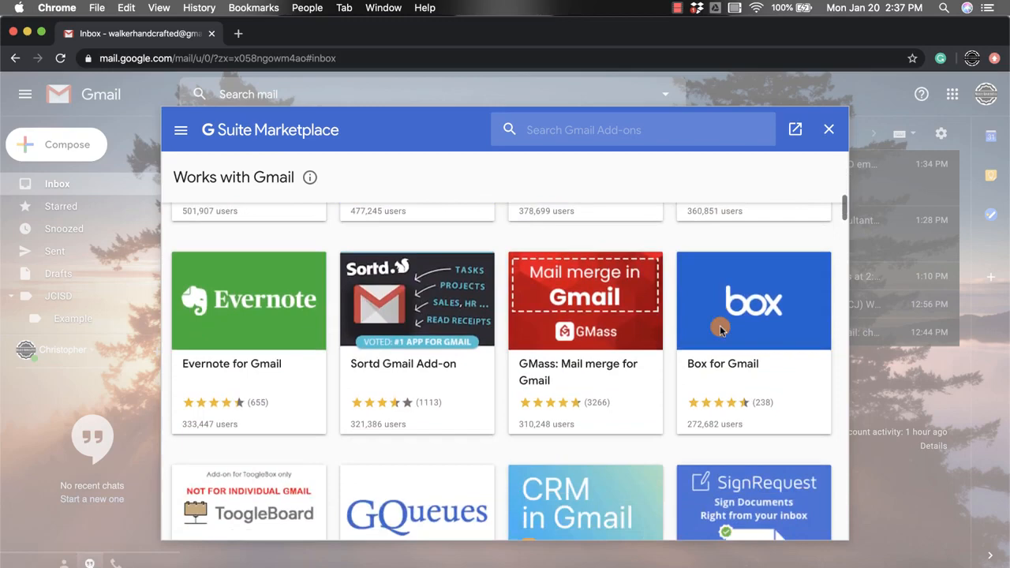
scroll(down, 3)
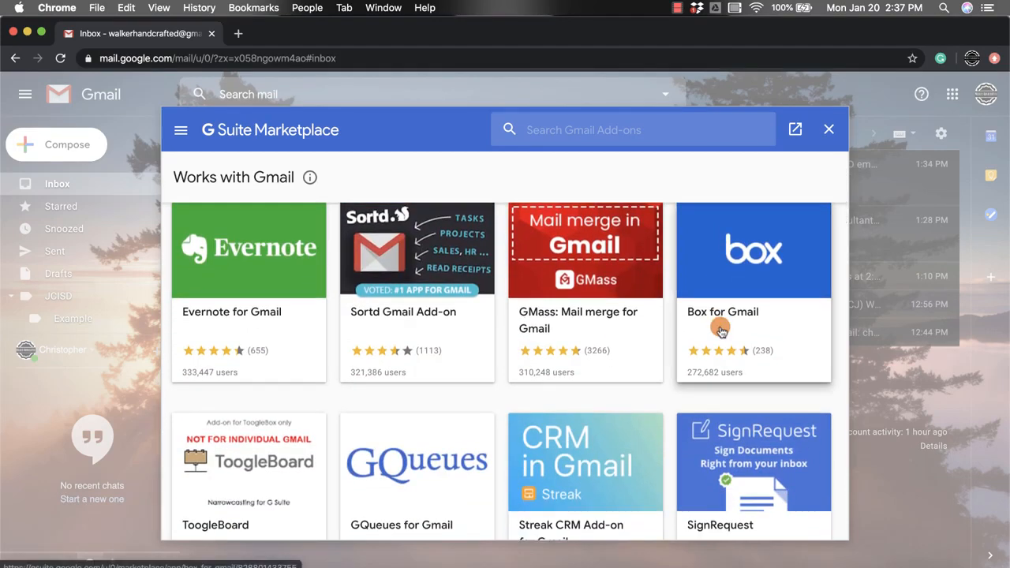
scroll(down, 3)
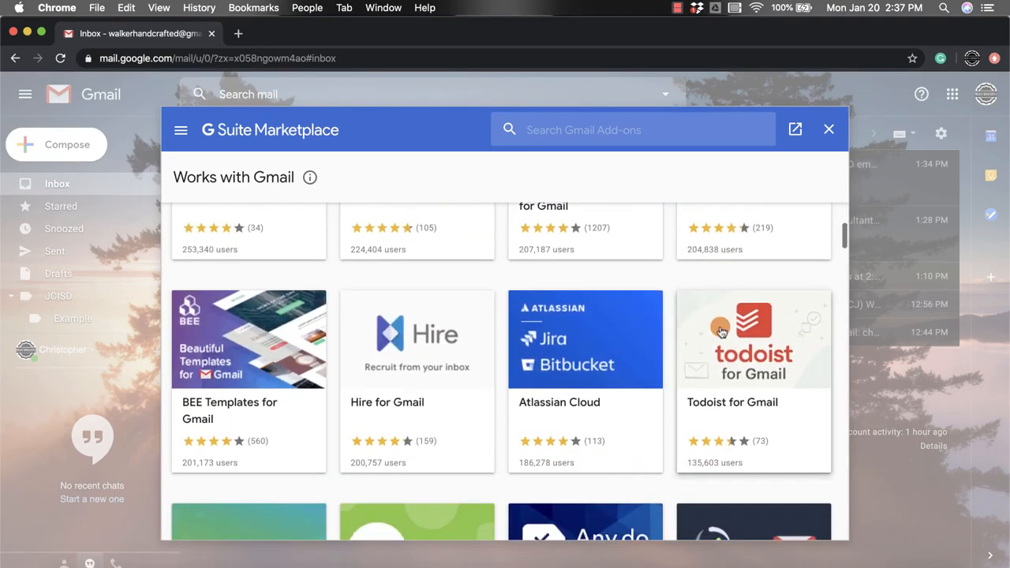
scroll(down, 3)
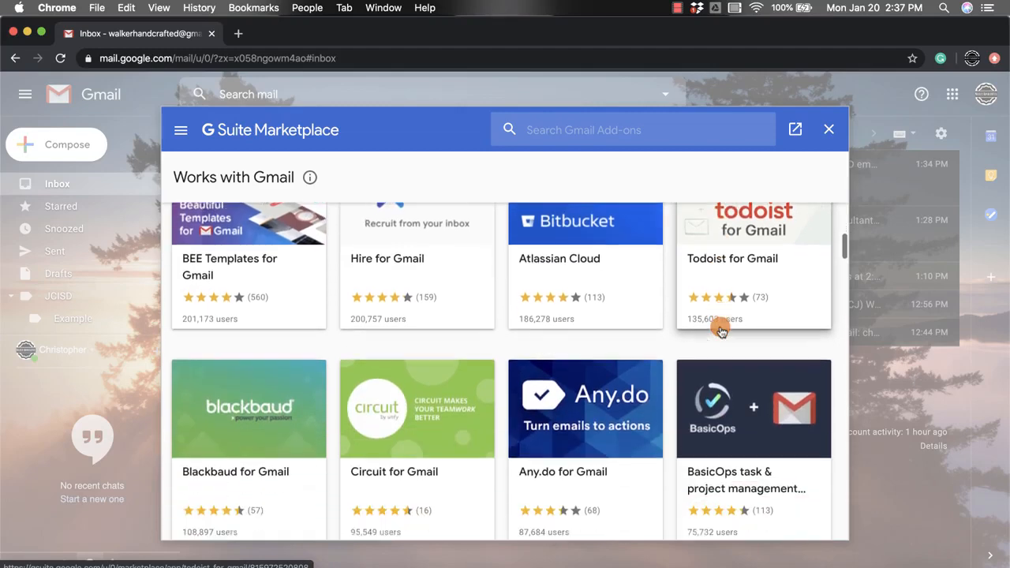
scroll(down, 3)
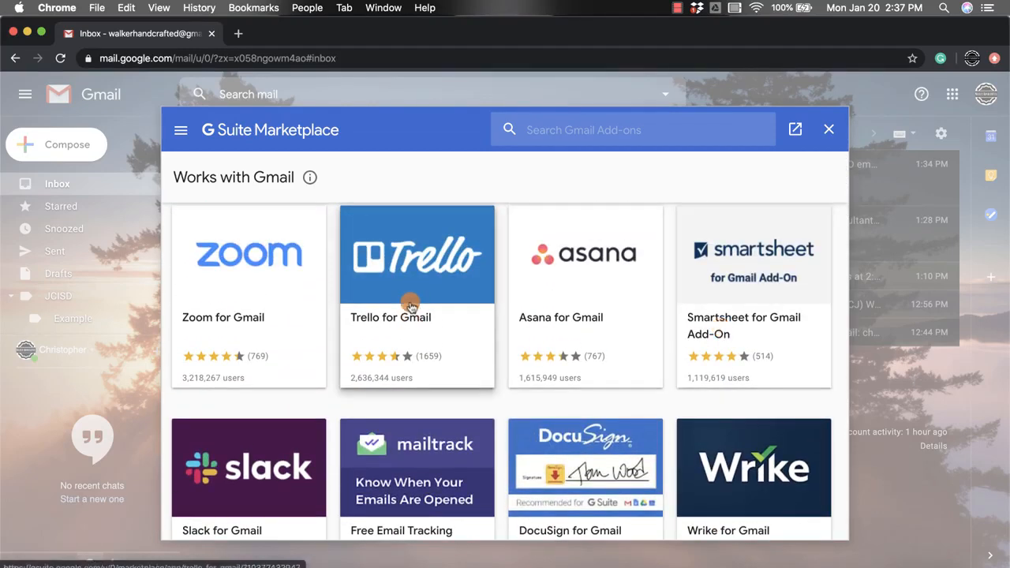
Start installing Trello for Gmail from its marketplace card and confirm Continue.
click(416, 254)
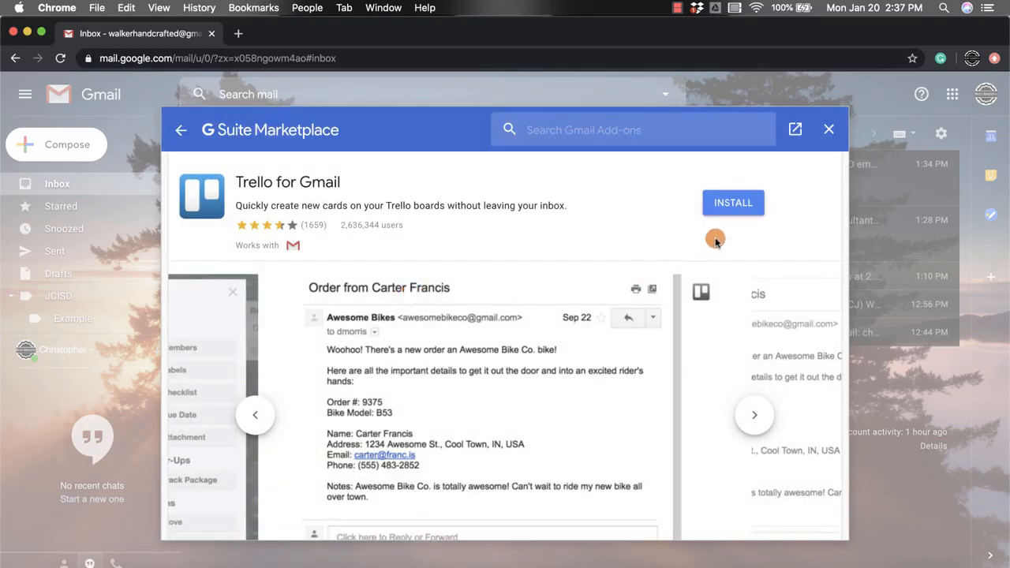
click(732, 202)
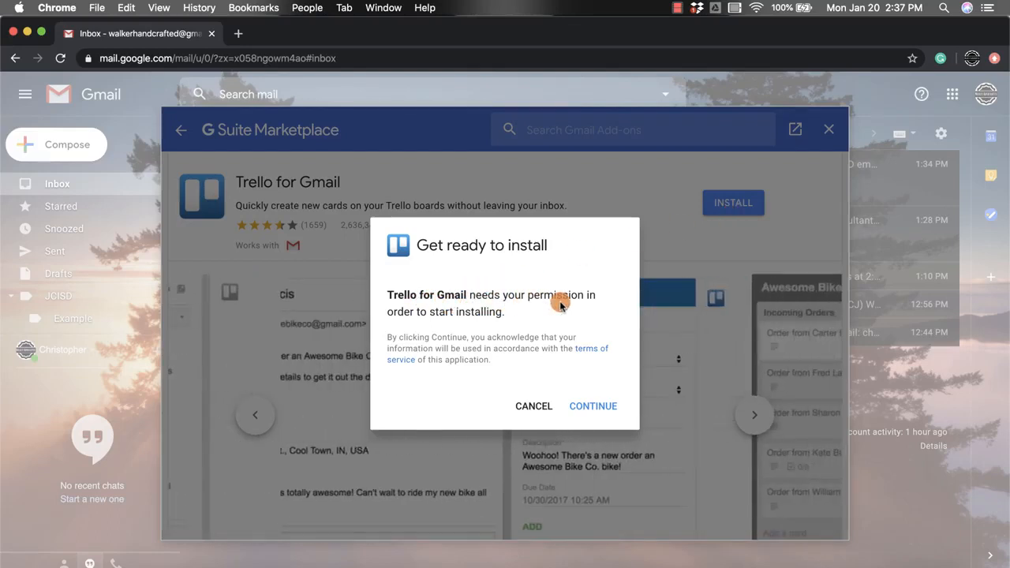
click(592, 406)
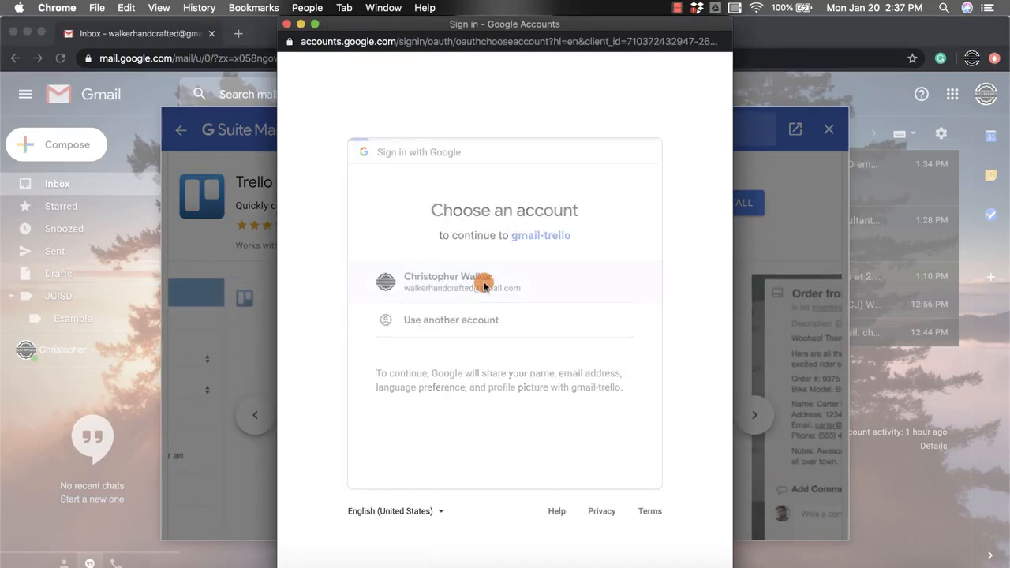
Pick the Google account, allow Trello access, dismiss the confirmation and close the marketplace.
click(447, 281)
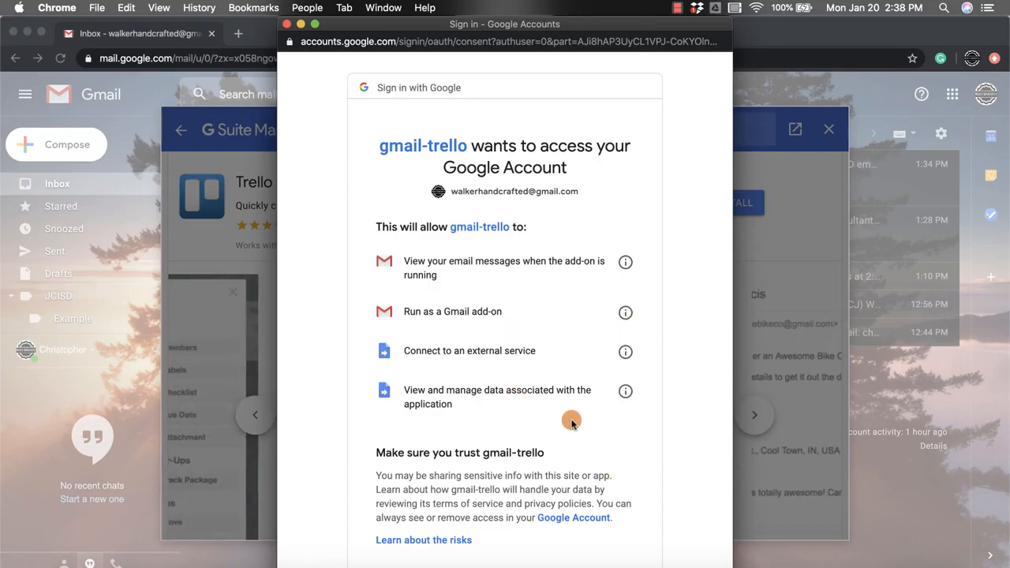
scroll(down, 3)
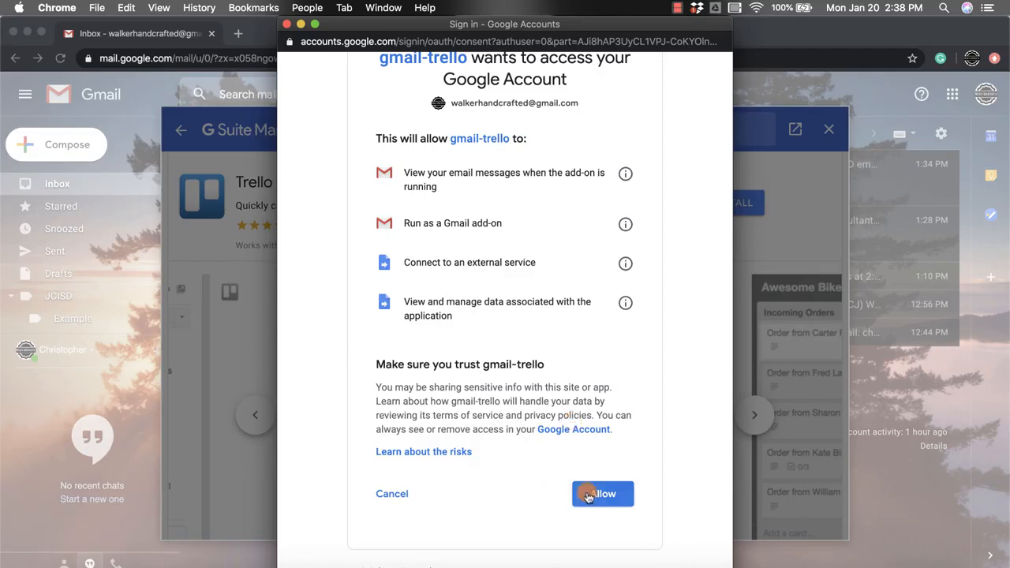
click(602, 493)
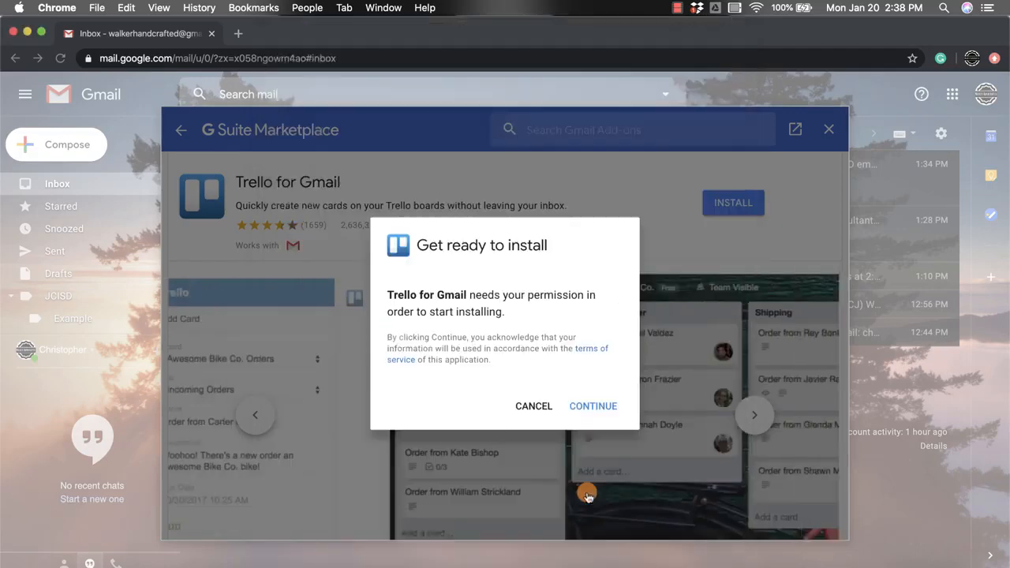
click(592, 406)
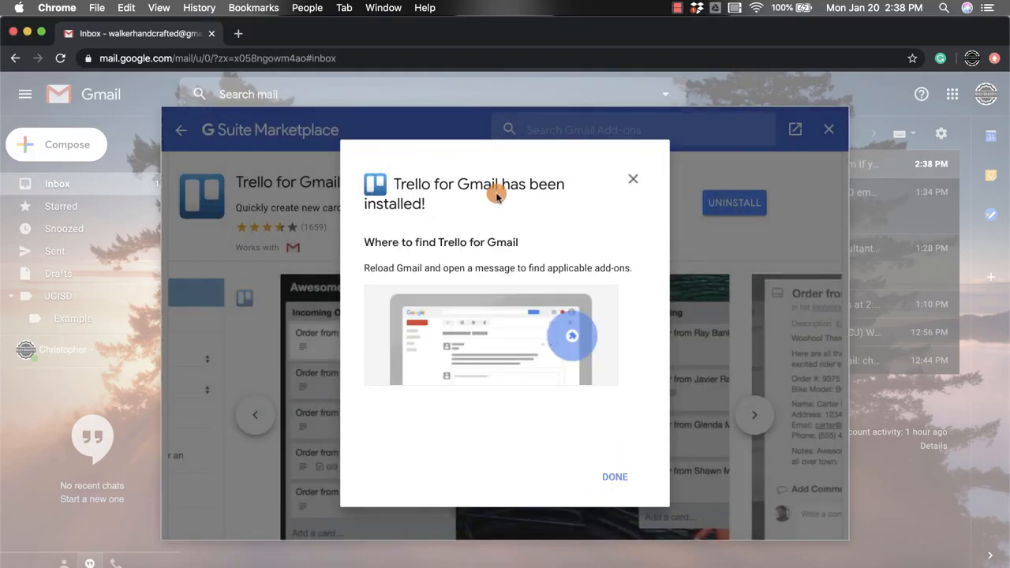
click(614, 477)
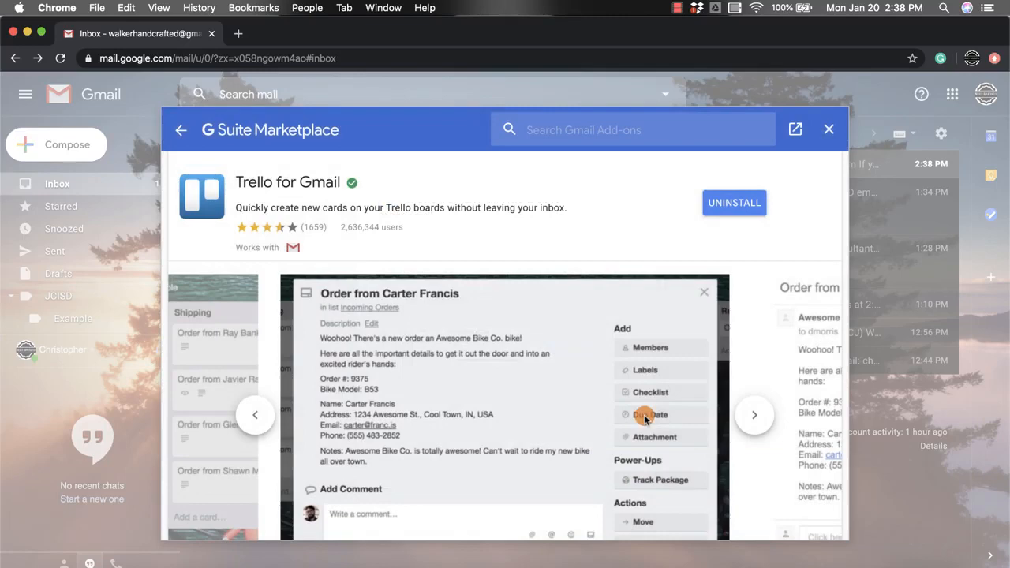
click(829, 129)
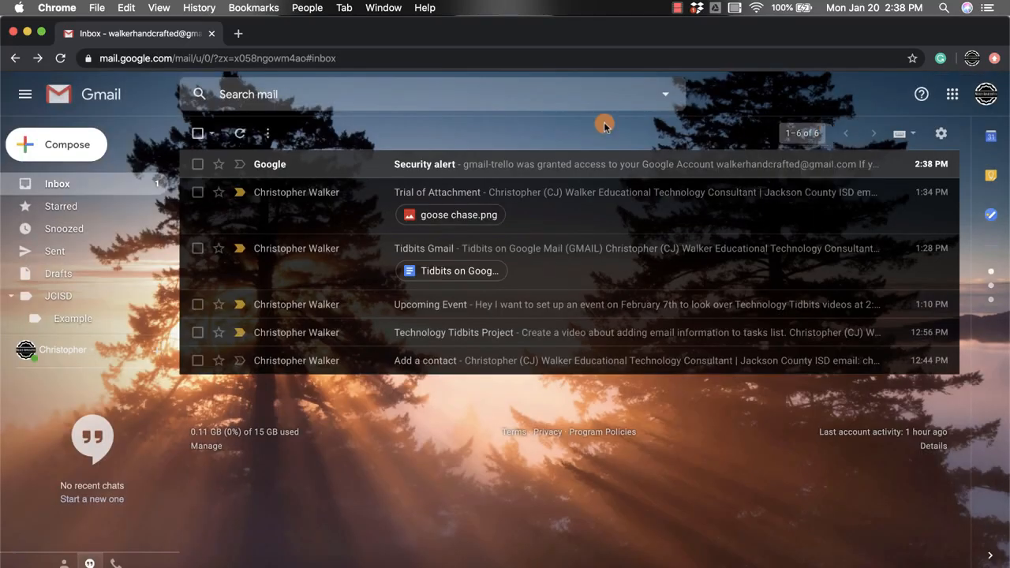
mouse_move(713, 433)
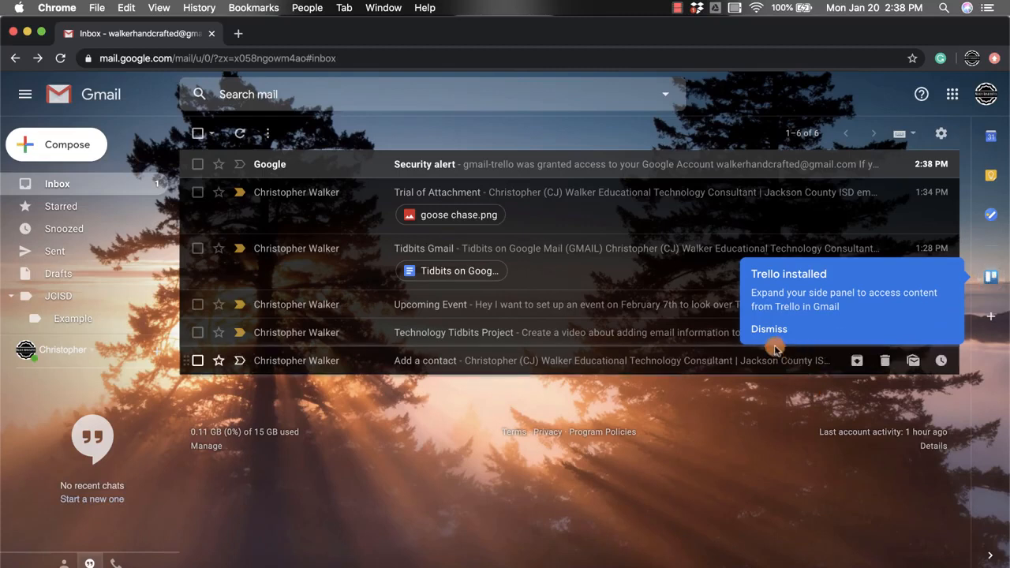
Dismiss the 'Trello installed' popup beside the inbox side panel.
click(768, 329)
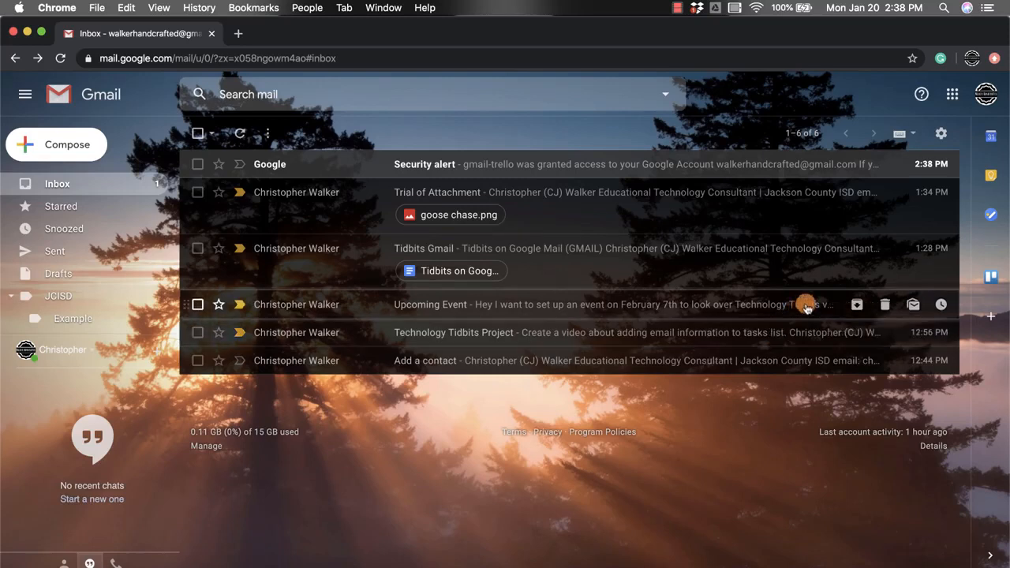
mouse_move(939, 164)
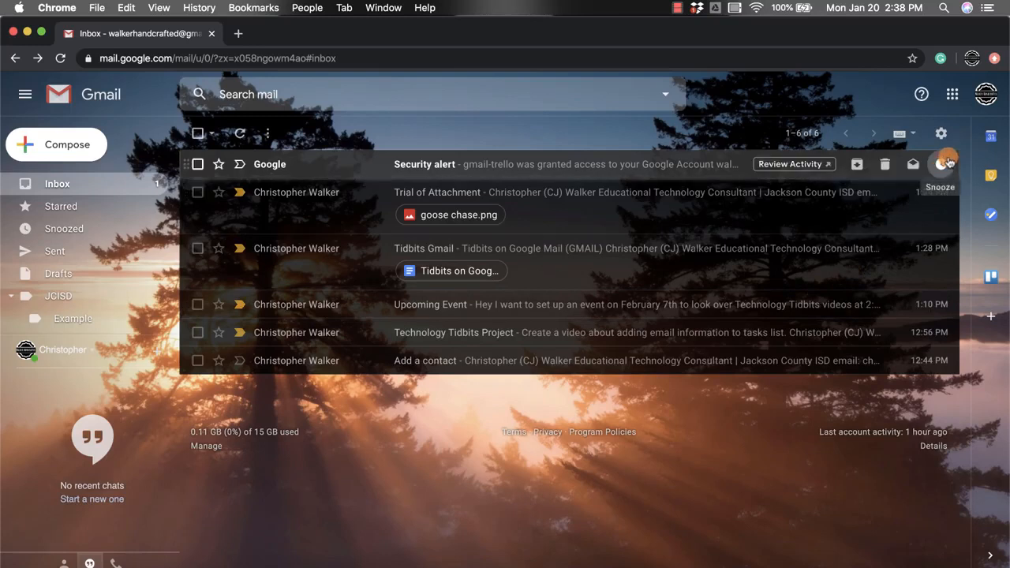
mouse_move(934, 134)
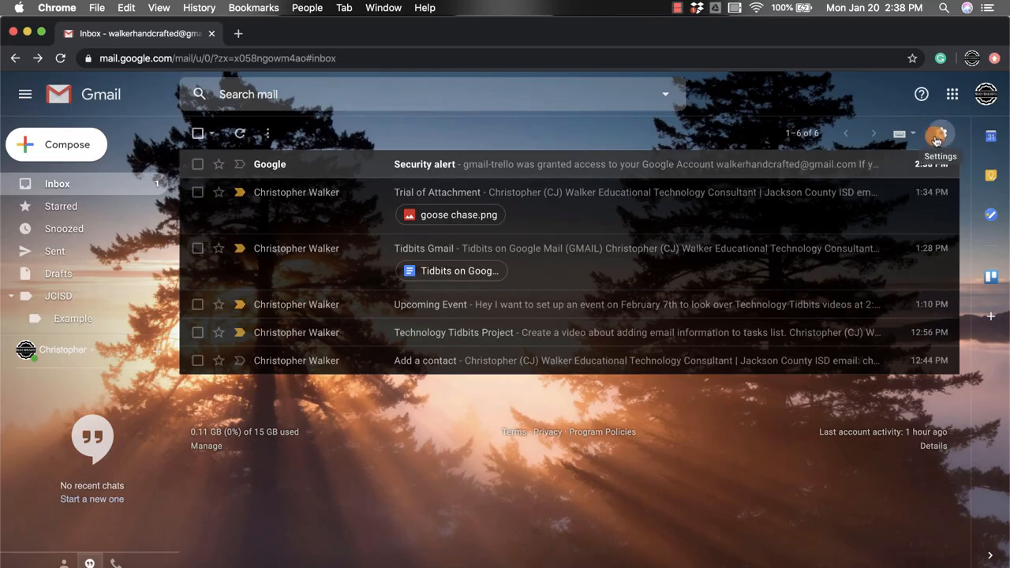
Open the full Settings page and switch to the Add-ons tab listing Trello.
click(939, 134)
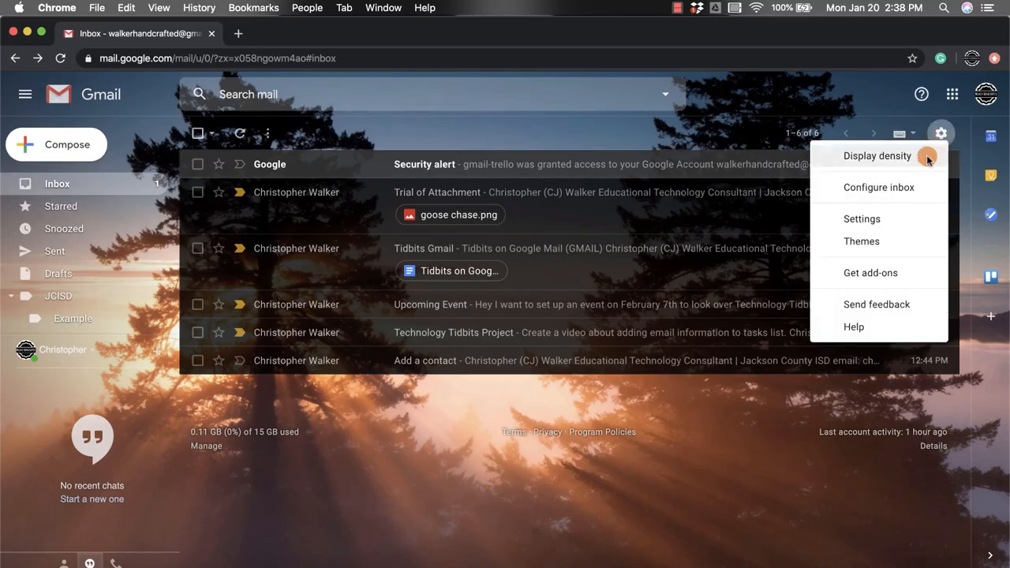
click(862, 218)
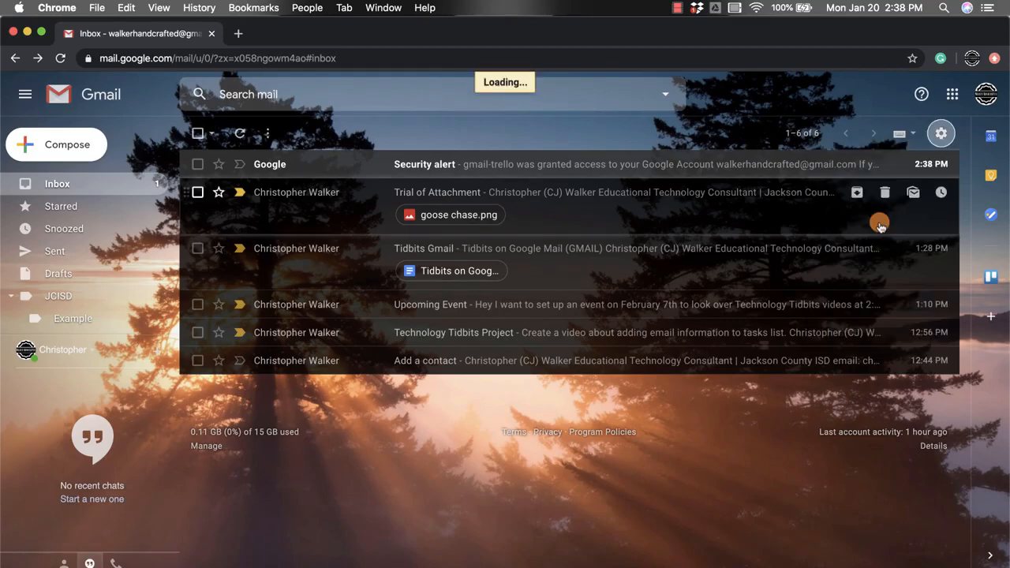
click(940, 133)
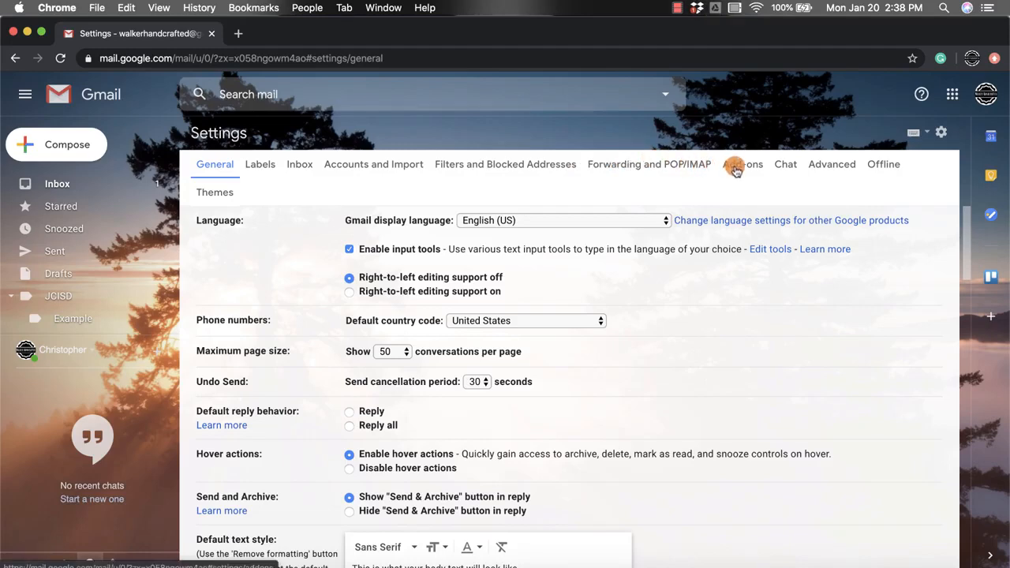
click(741, 164)
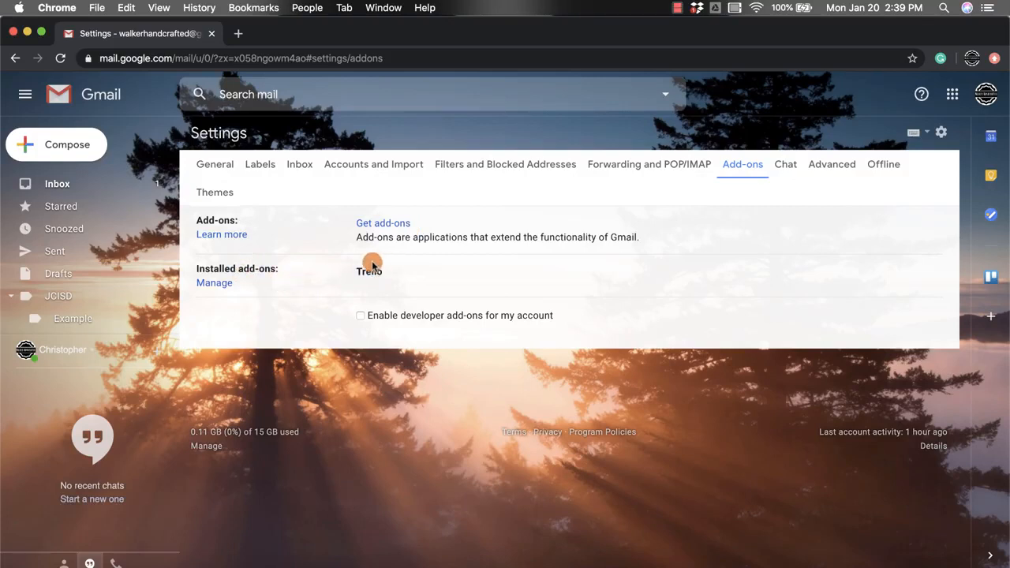
mouse_move(387, 276)
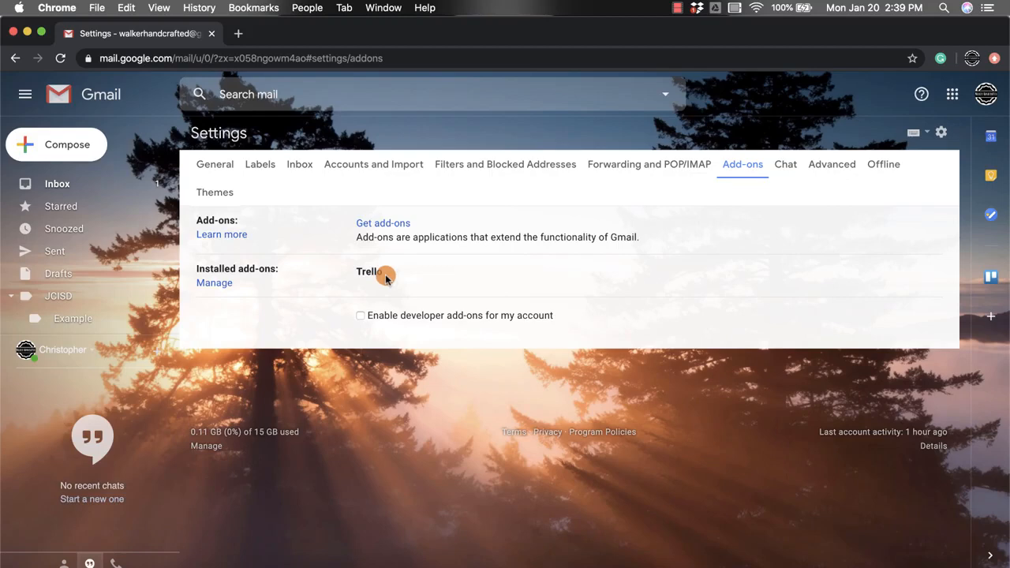